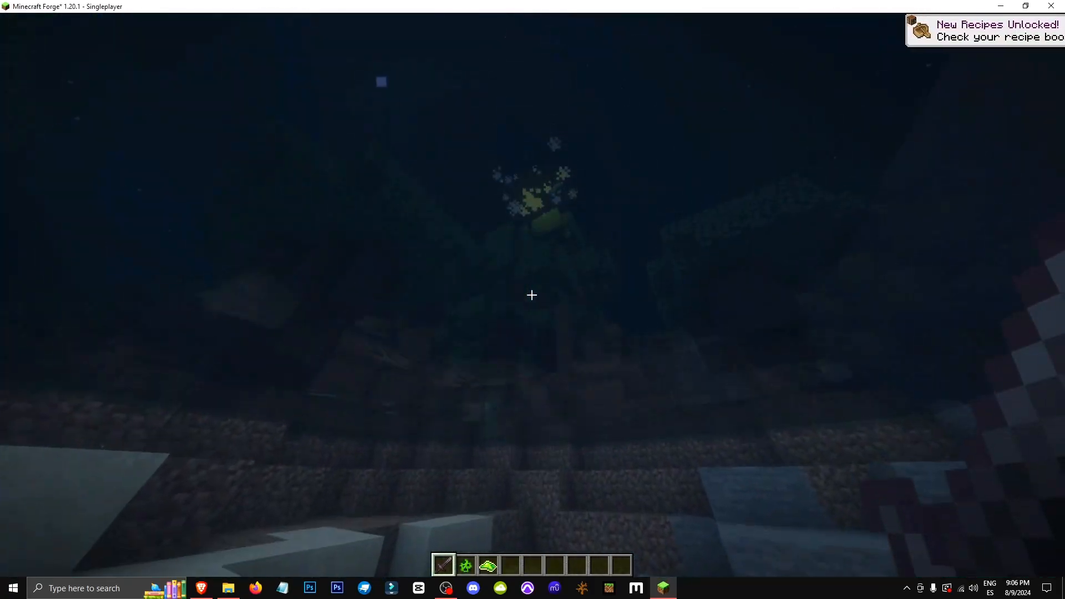
pyautogui.moveTo(531, 295)
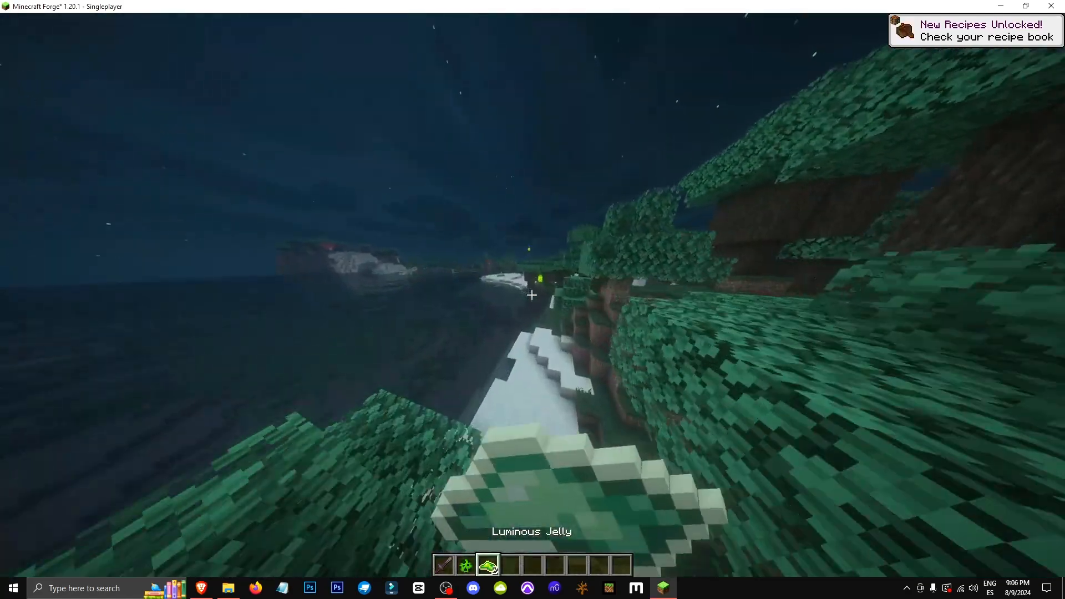
pyautogui.moveTo(532, 295)
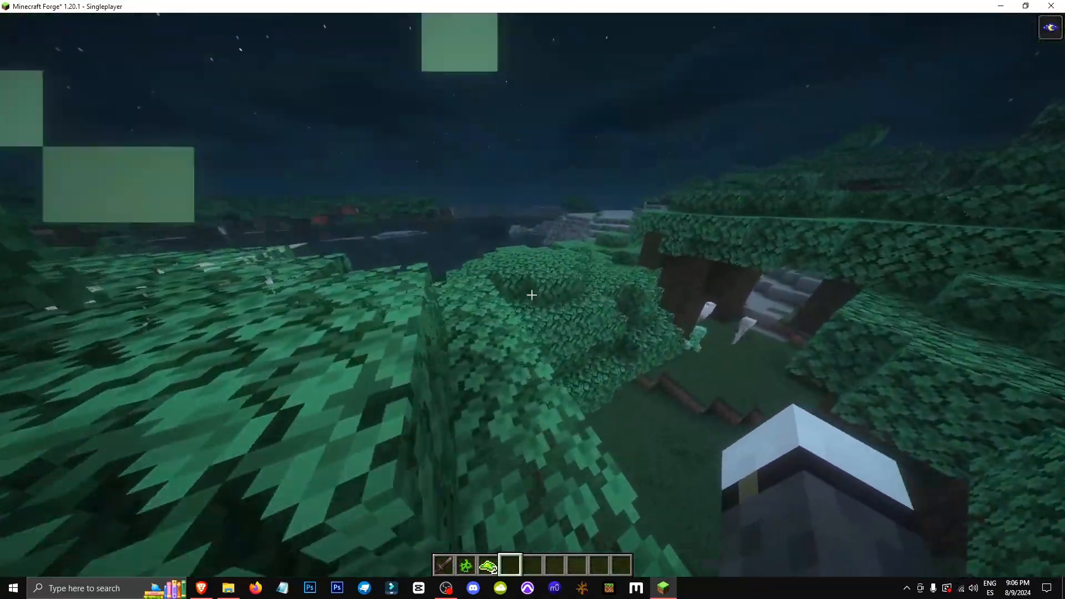
pyautogui.moveTo(531, 294)
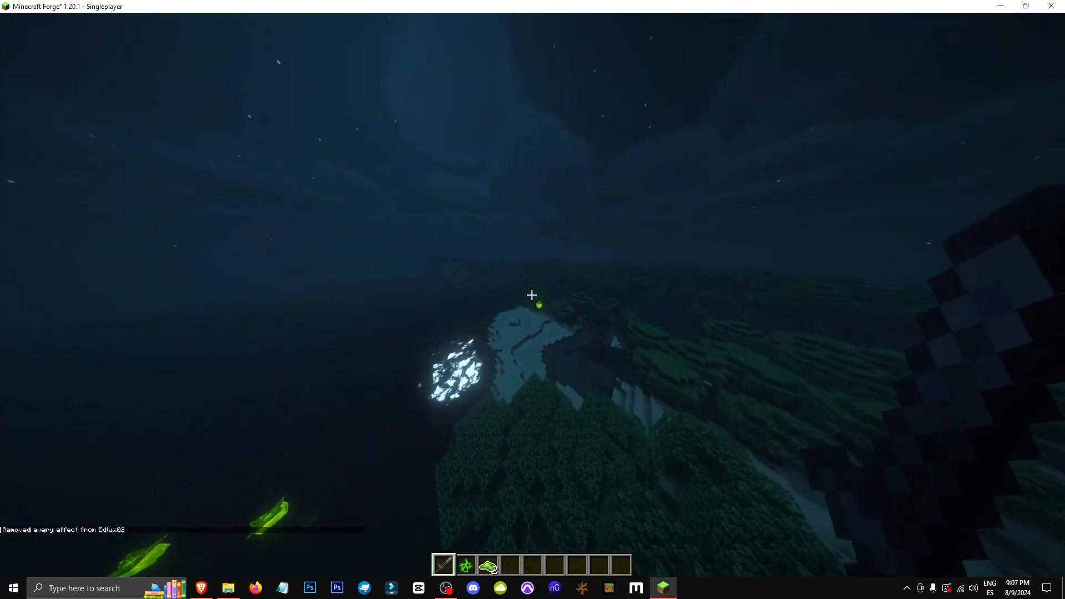
pyautogui.moveTo(532, 294)
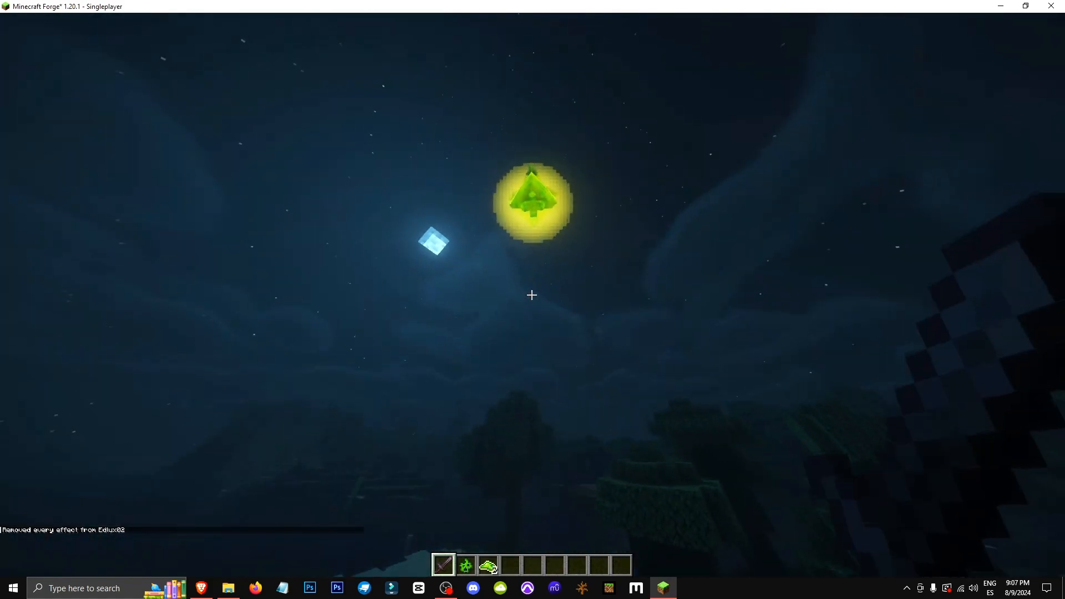